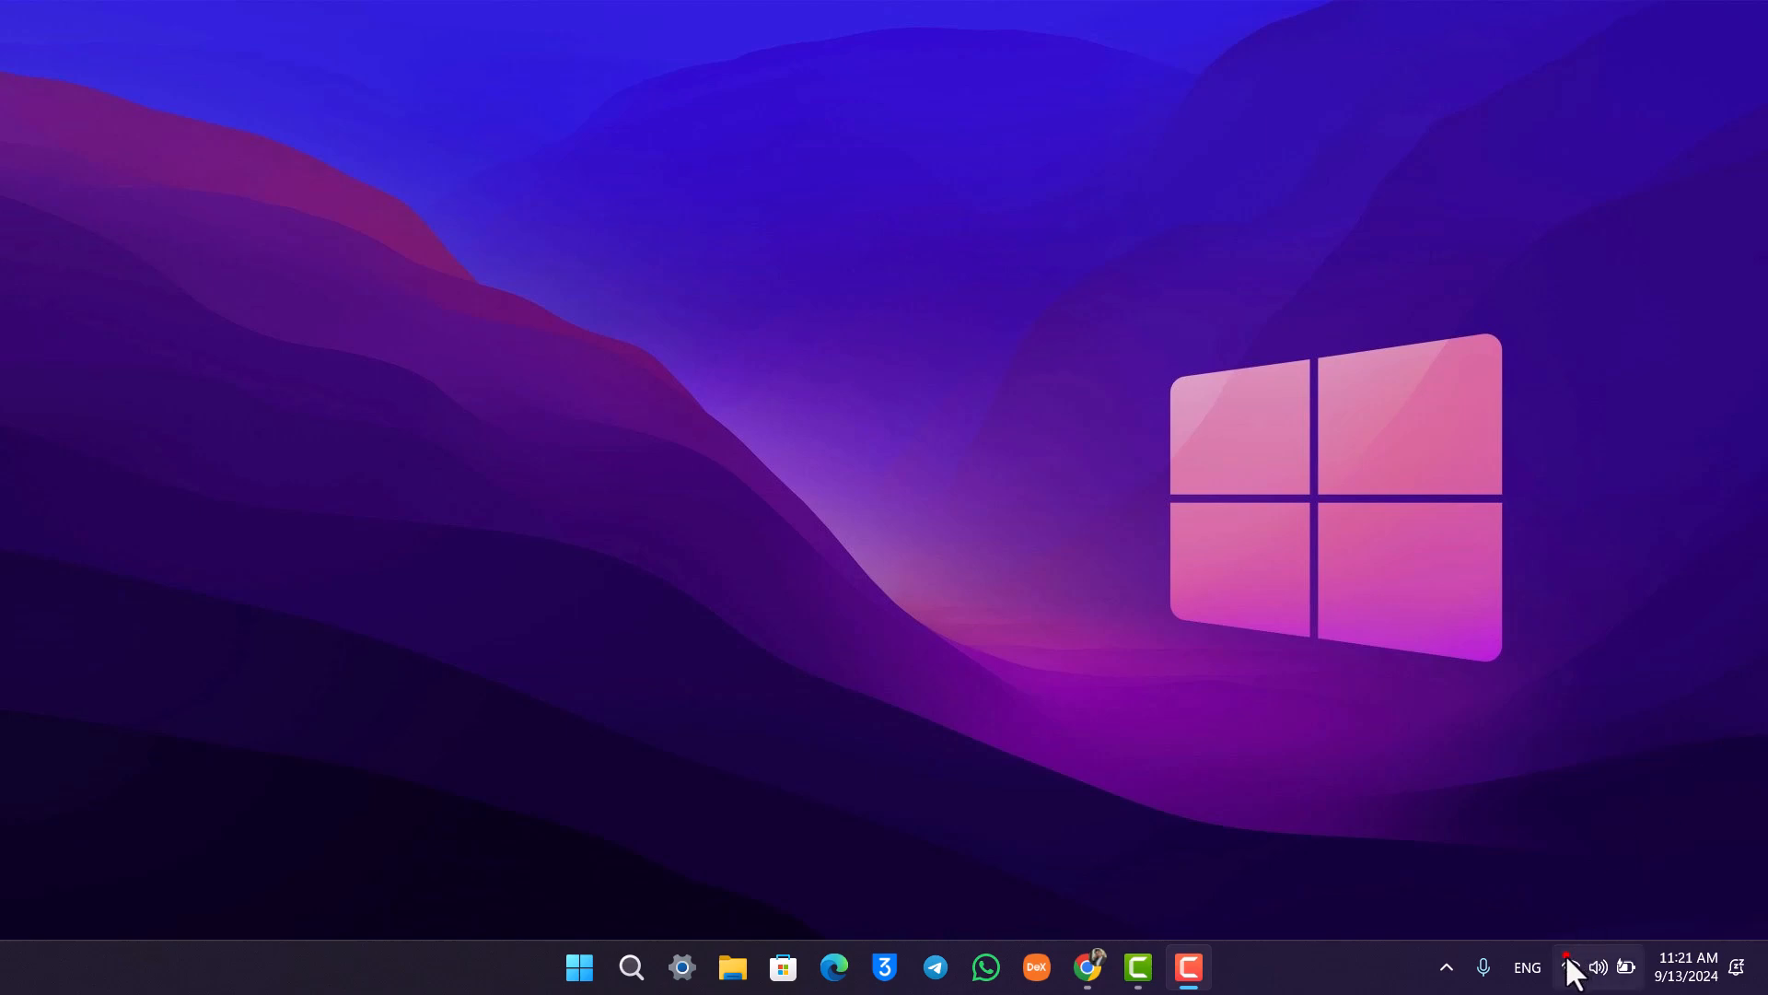
left_click(1596, 966)
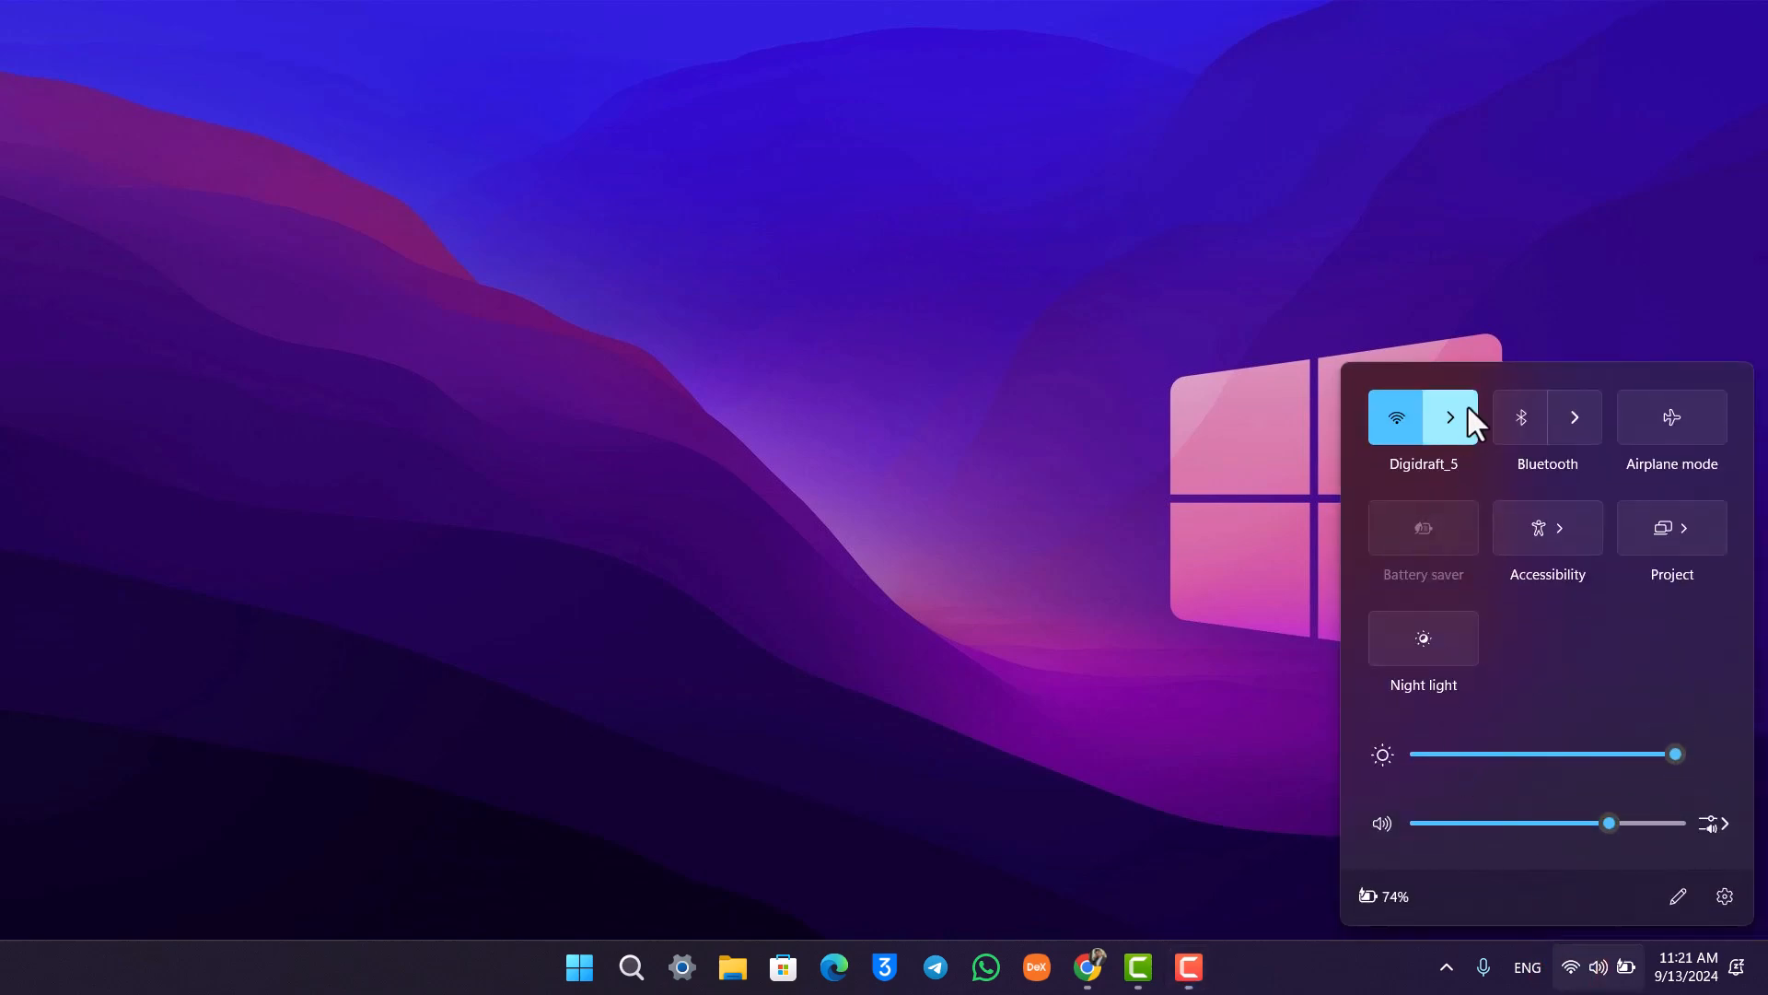
mouse_move(1451, 417)
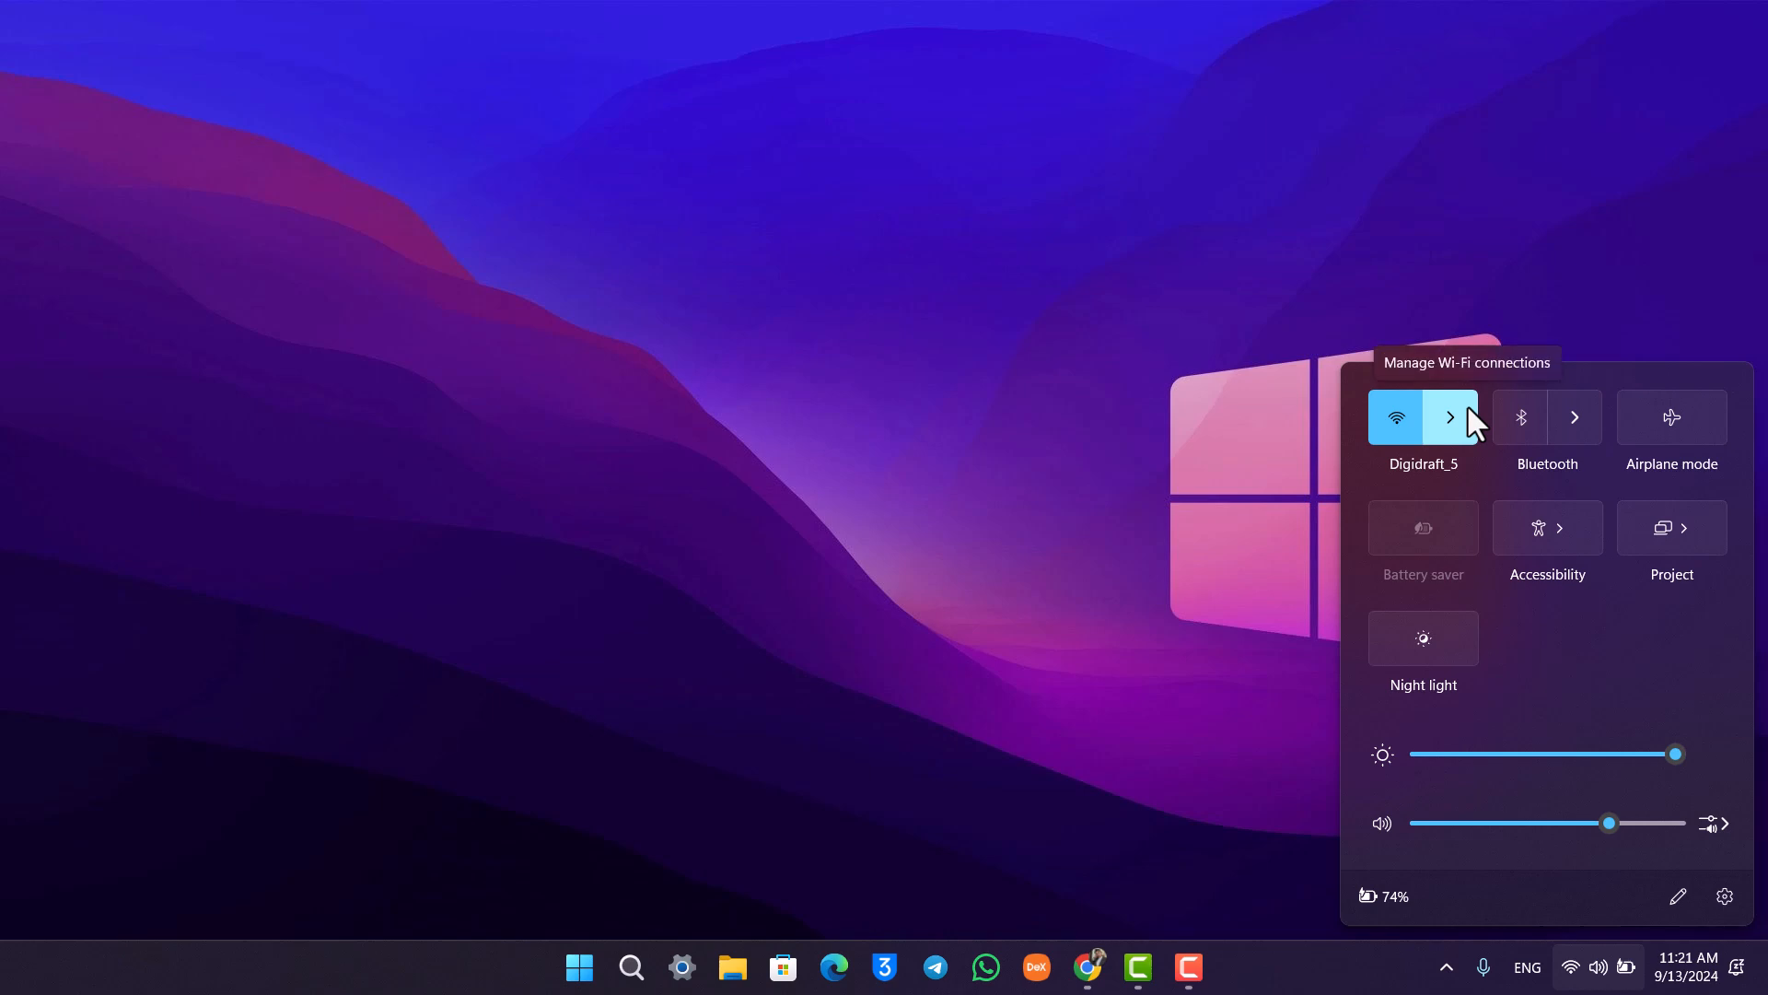
left_click(959, 474)
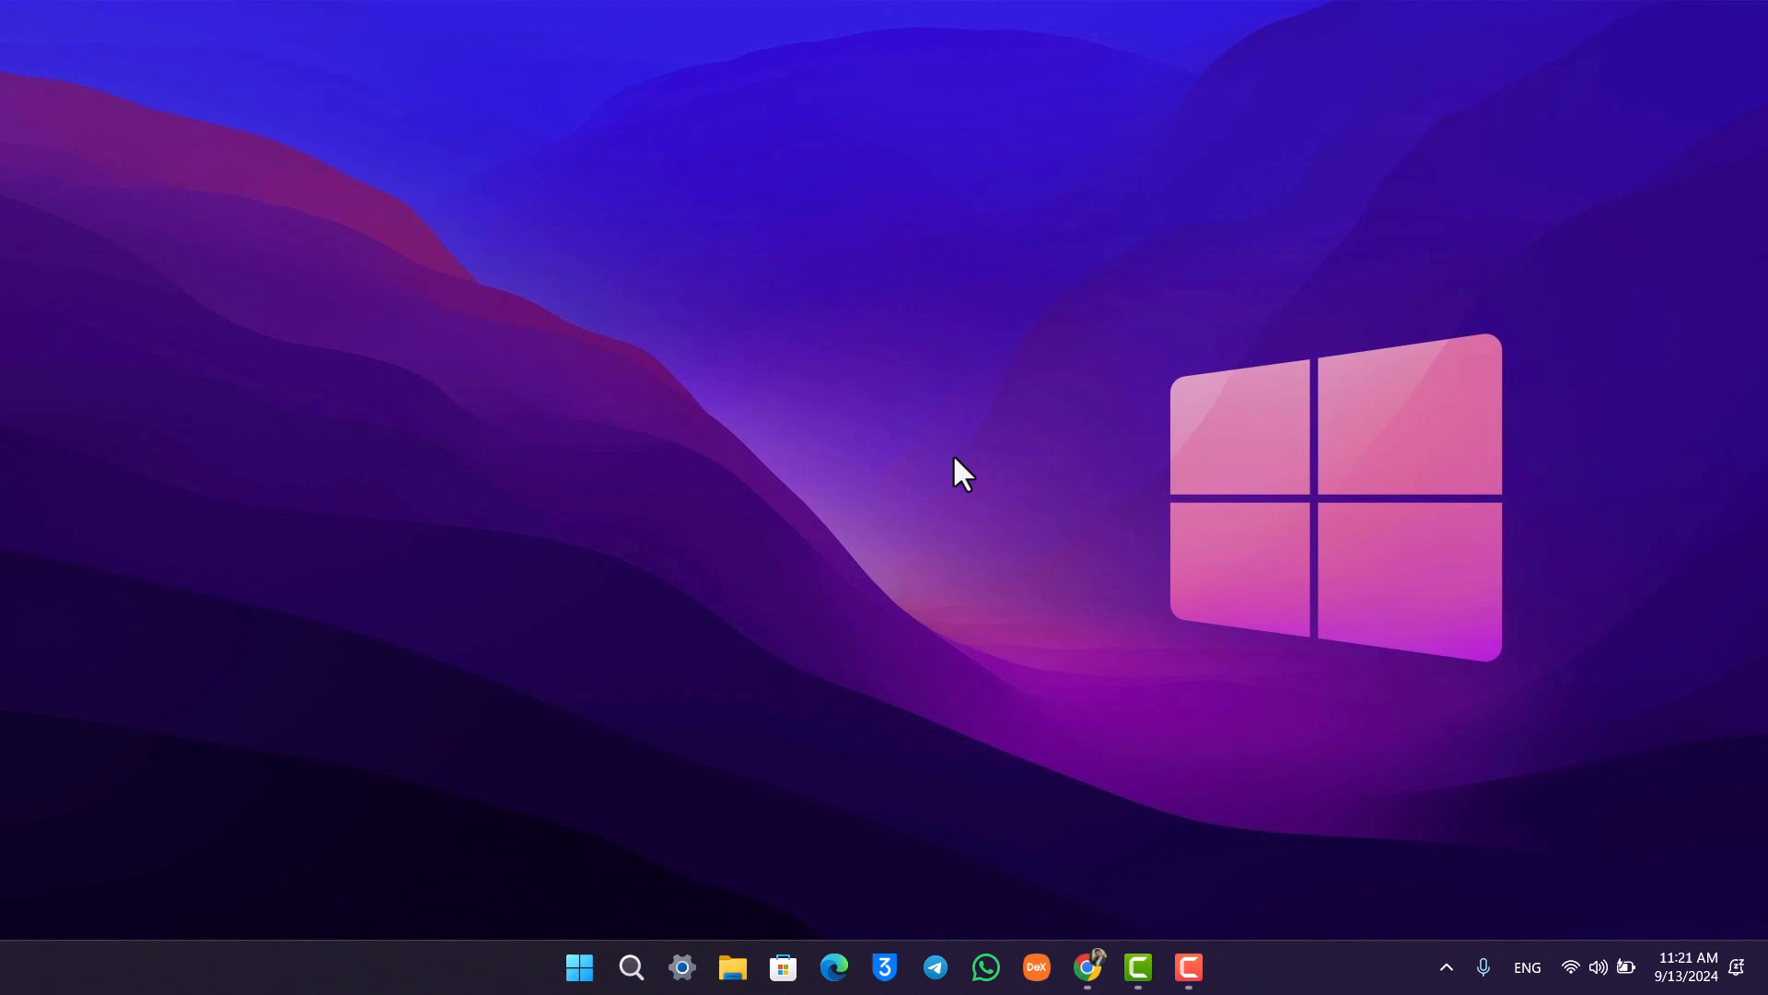
mouse_move(694, 733)
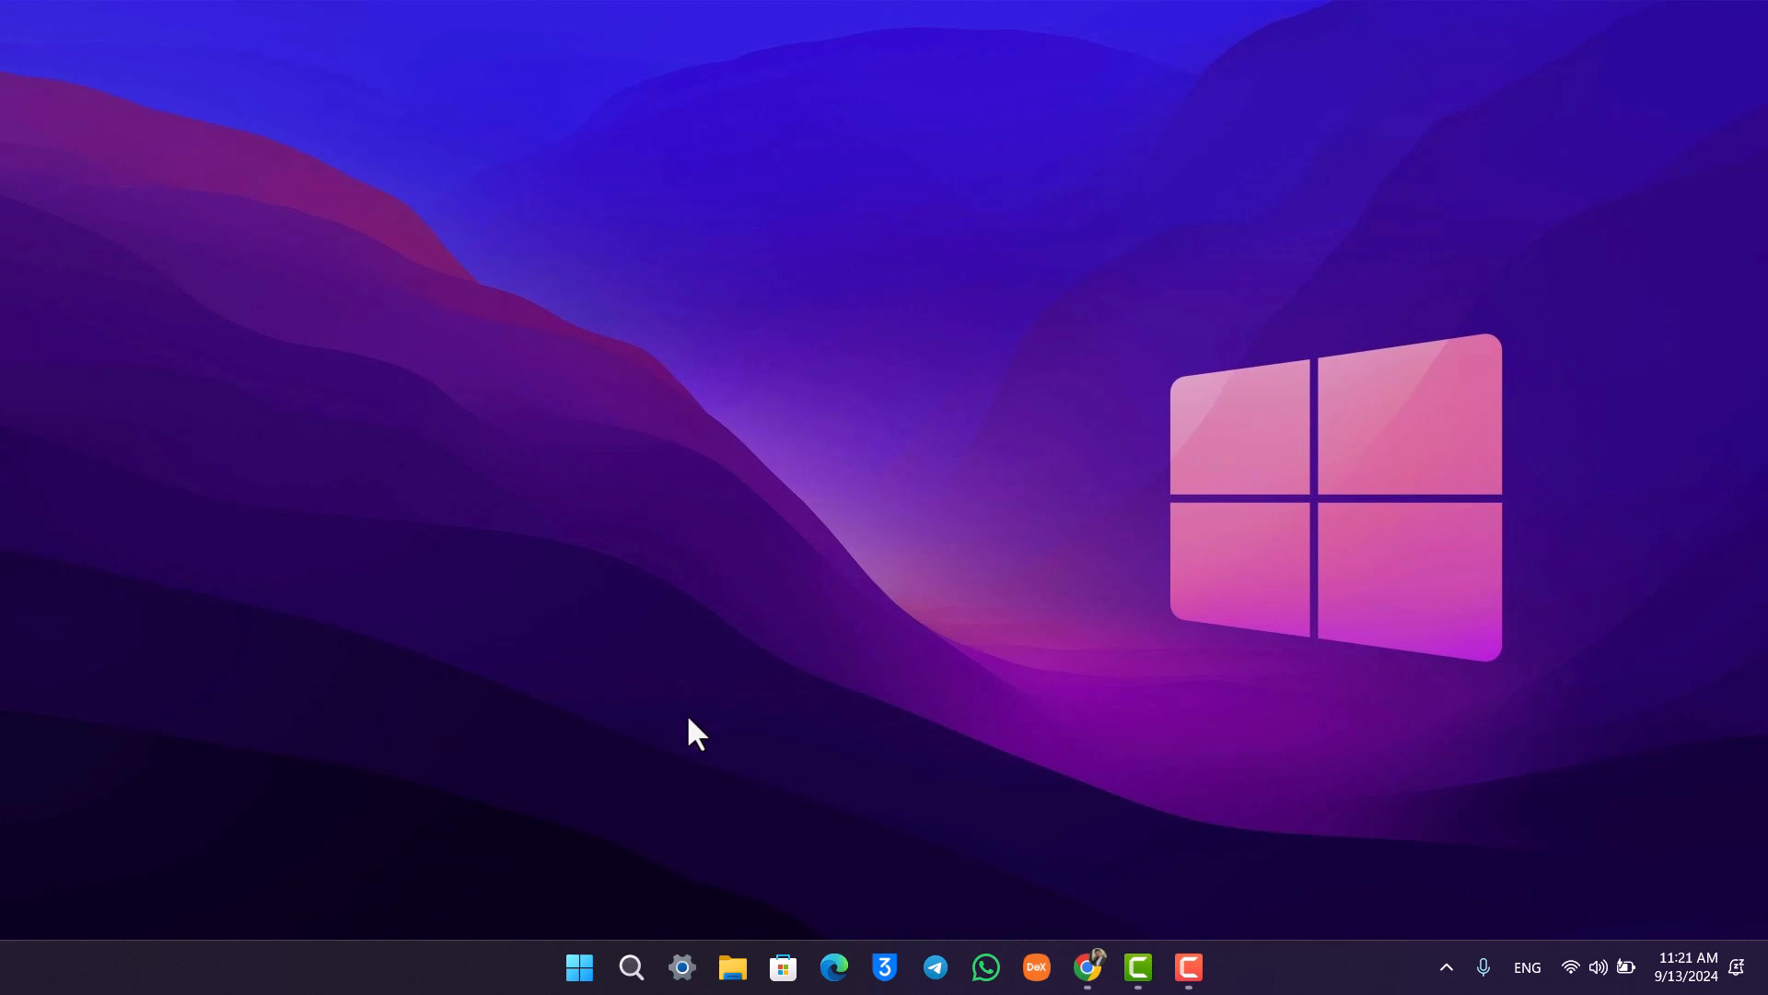
left_click(578, 966)
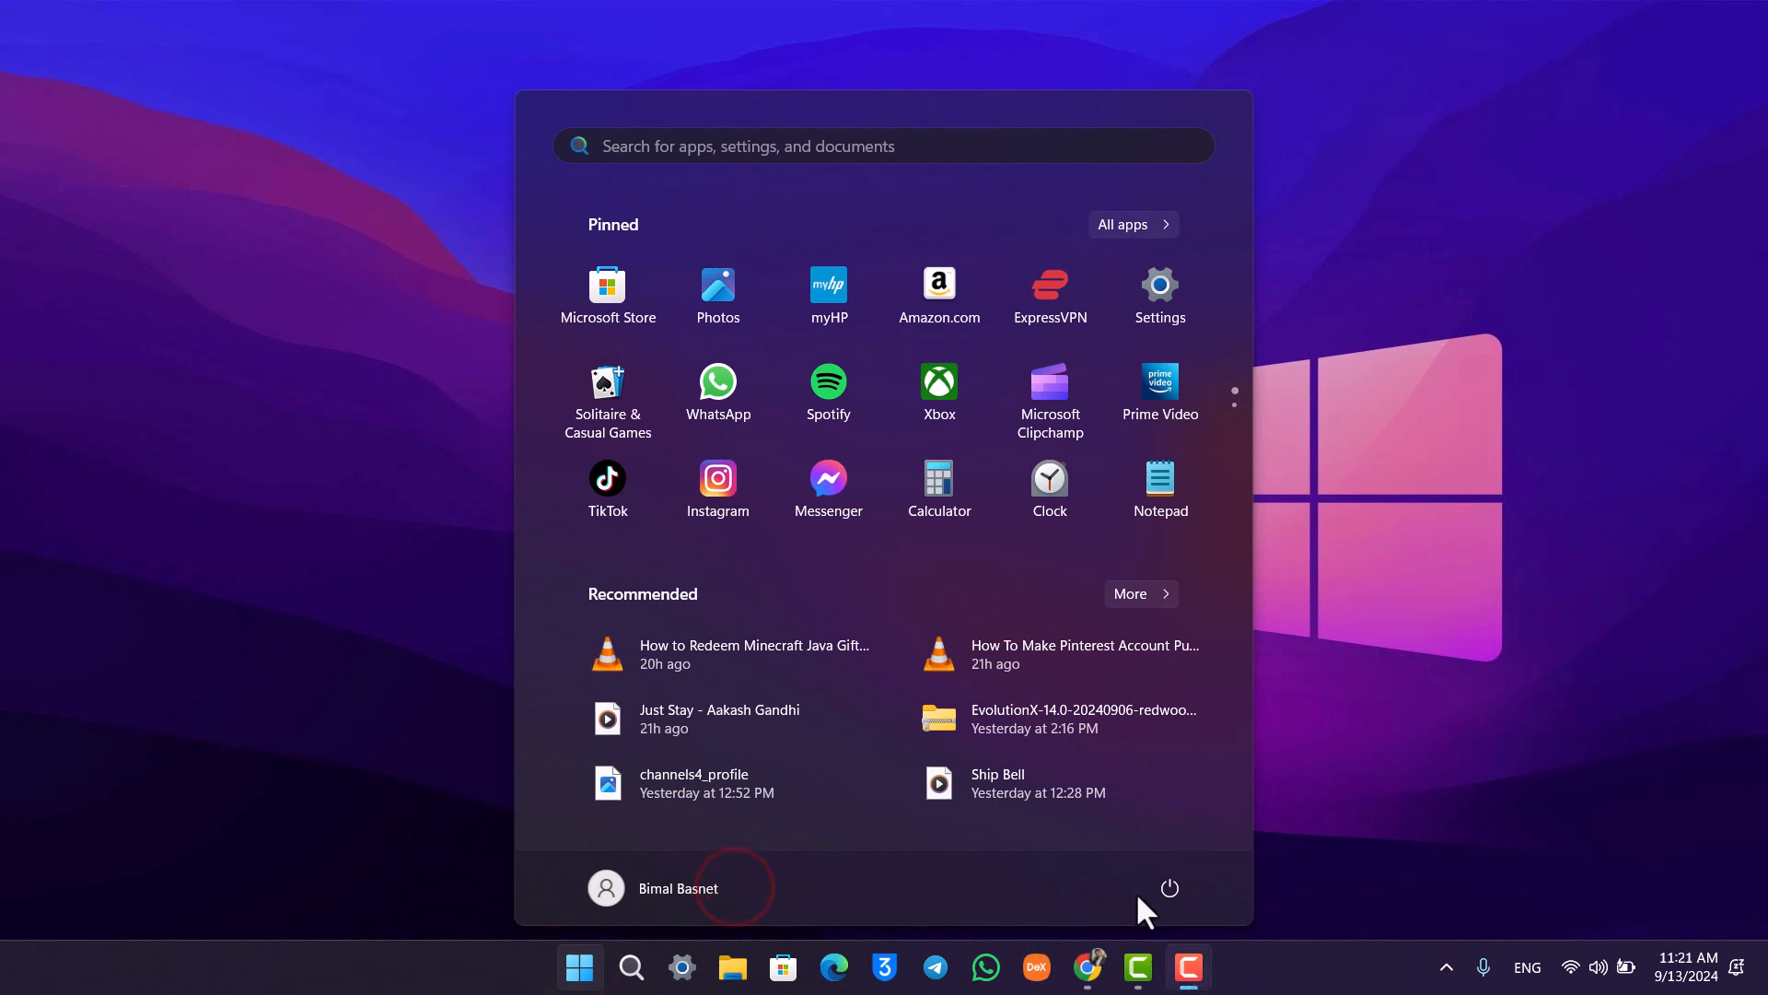
left_click(1170, 889)
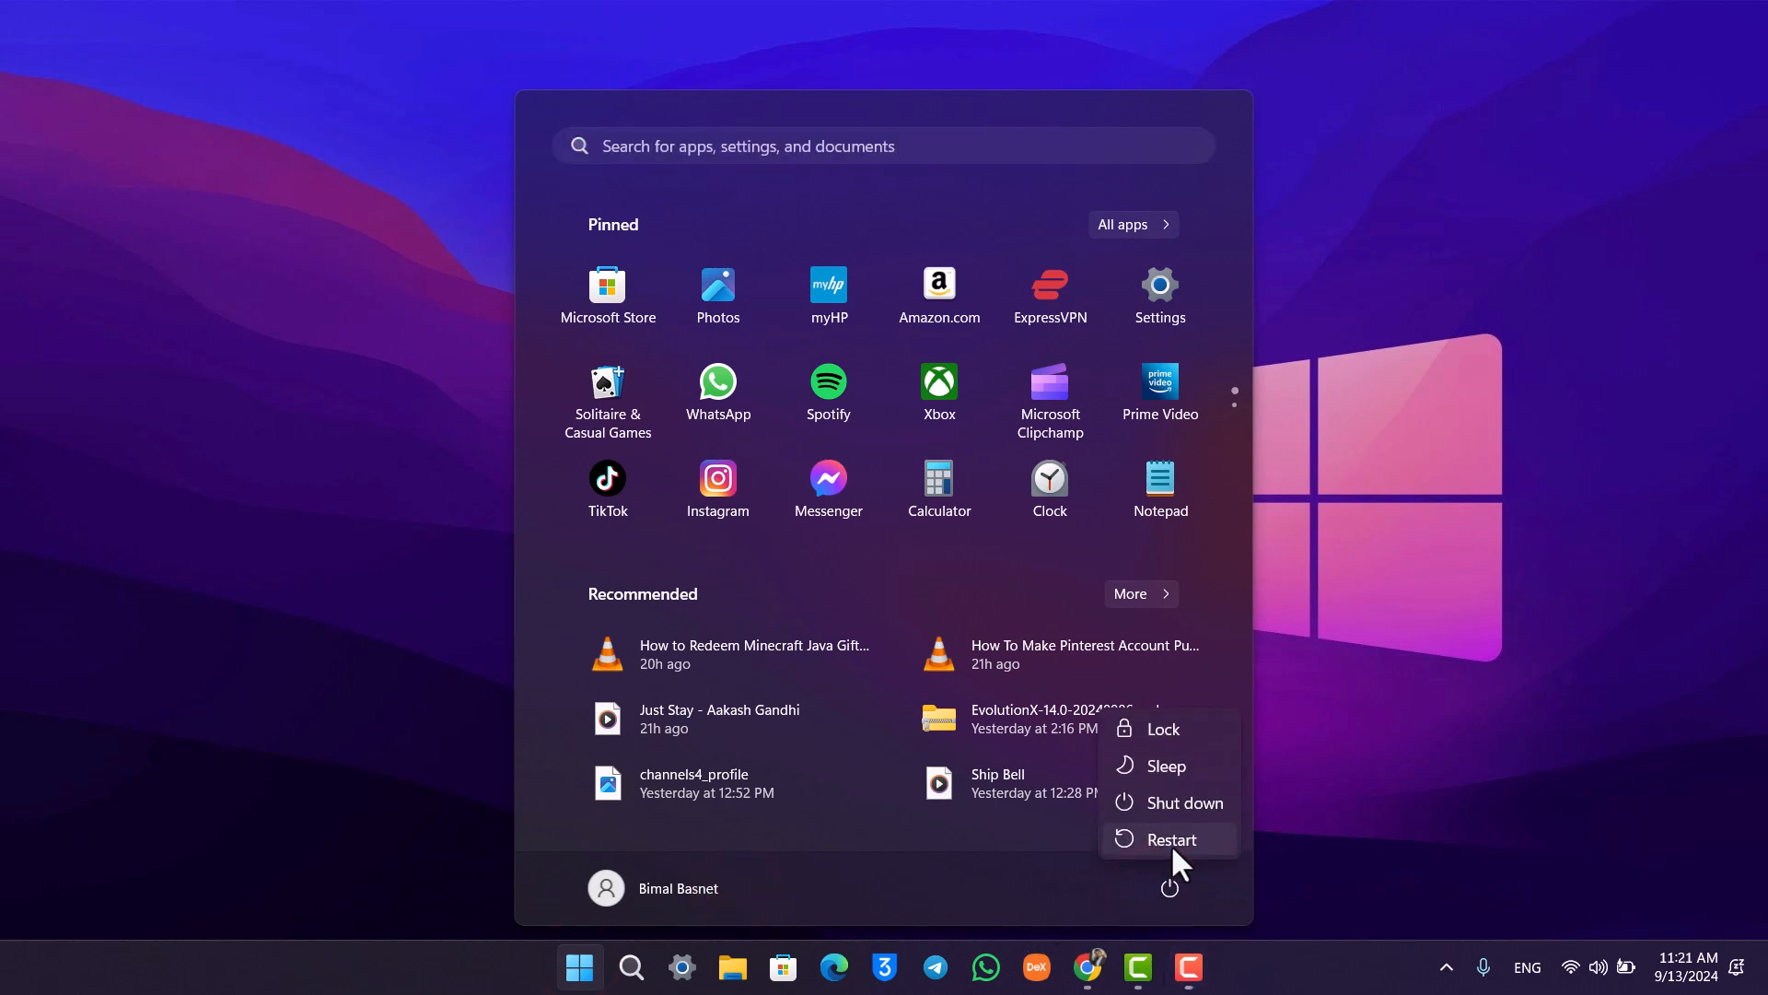
mouse_move(1458, 724)
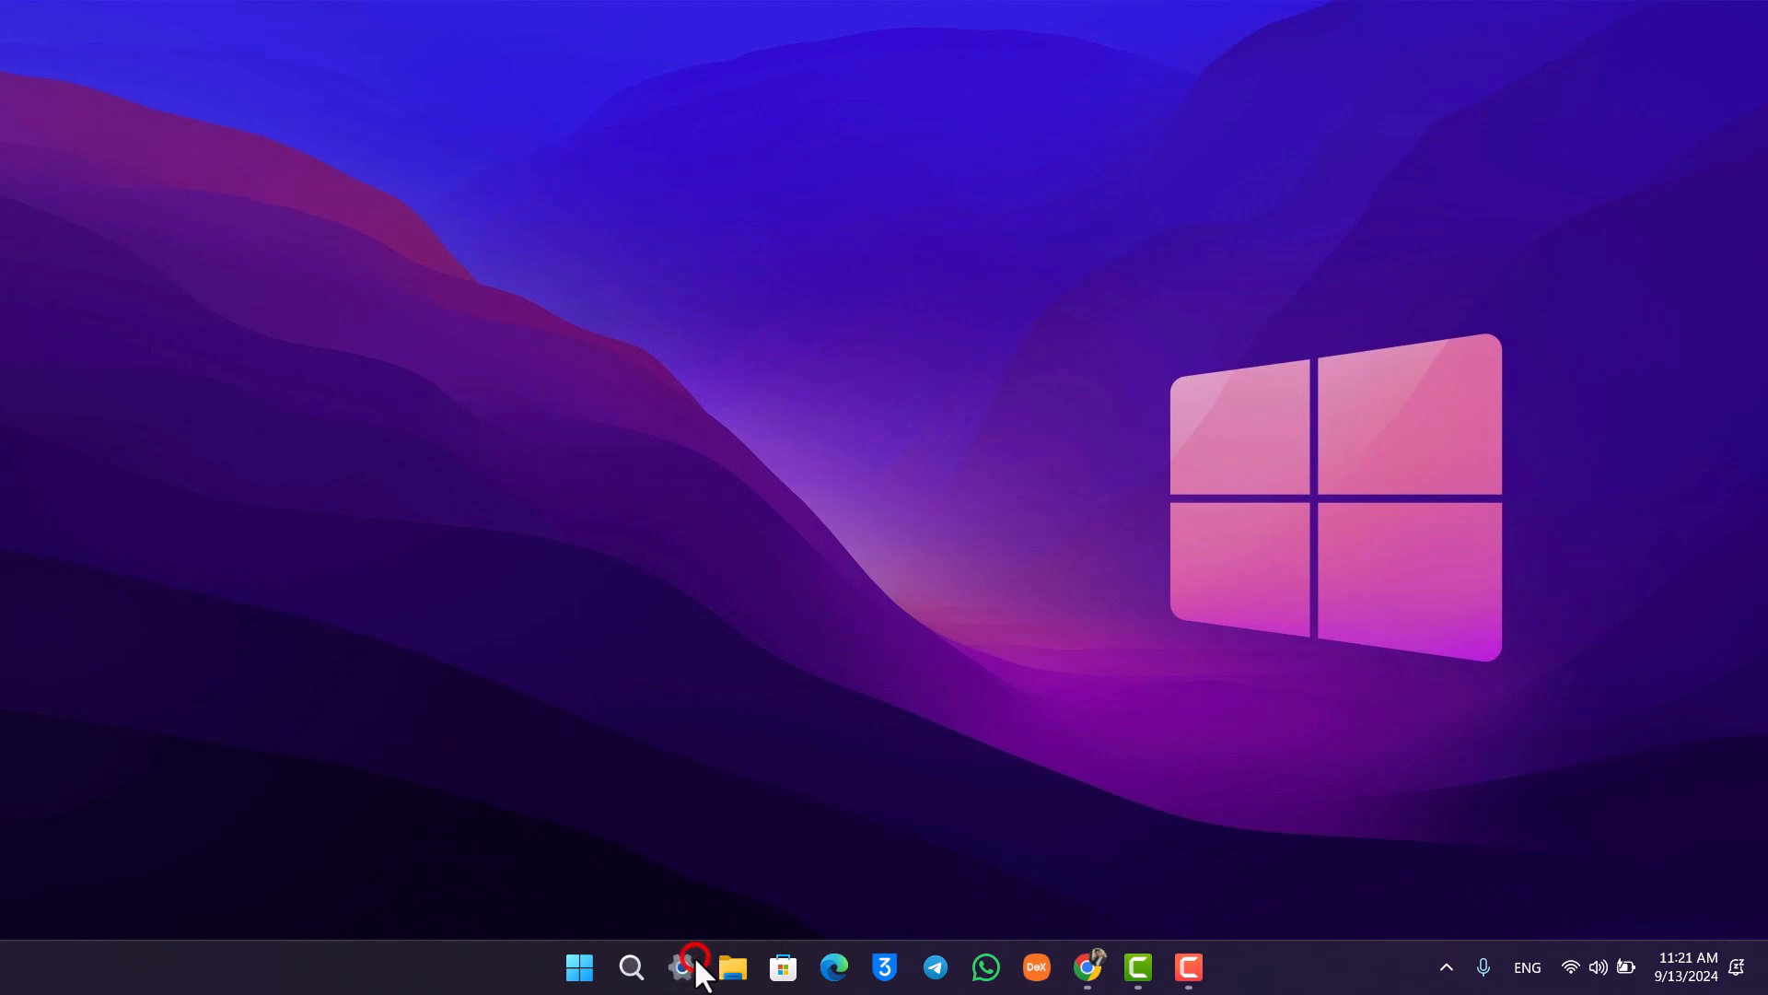
left_click(681, 966)
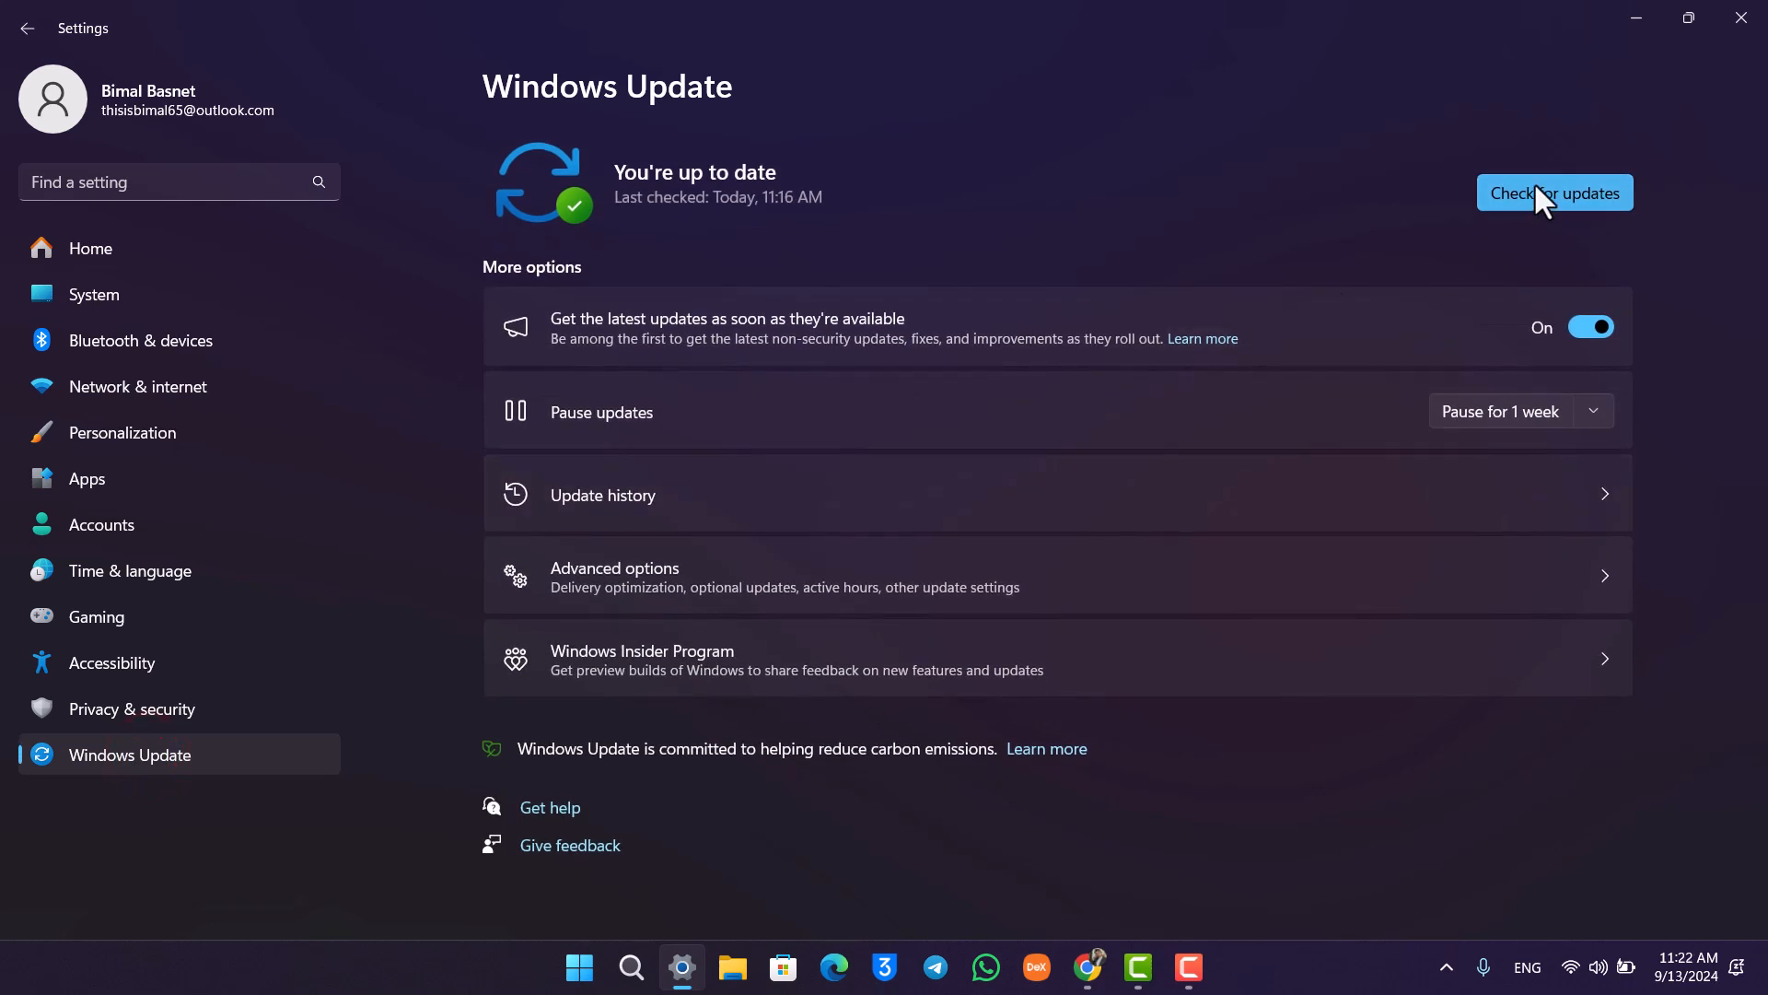
mouse_move(1579, 206)
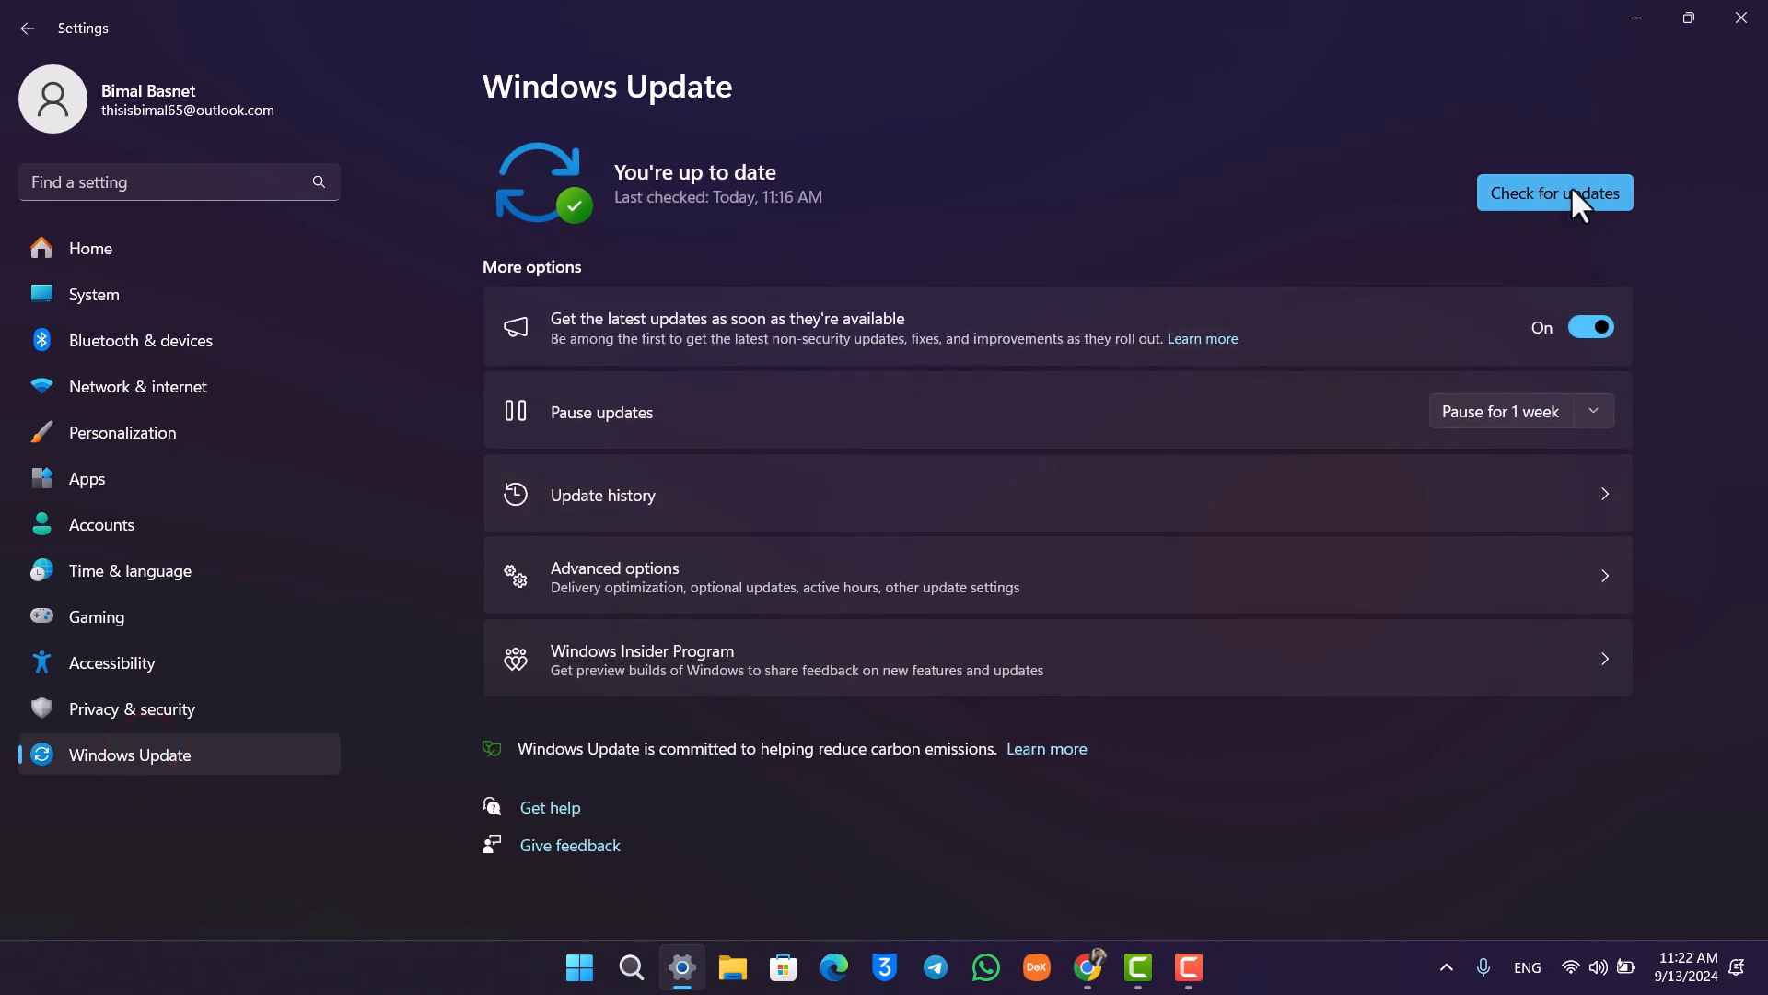
mouse_move(1624, 113)
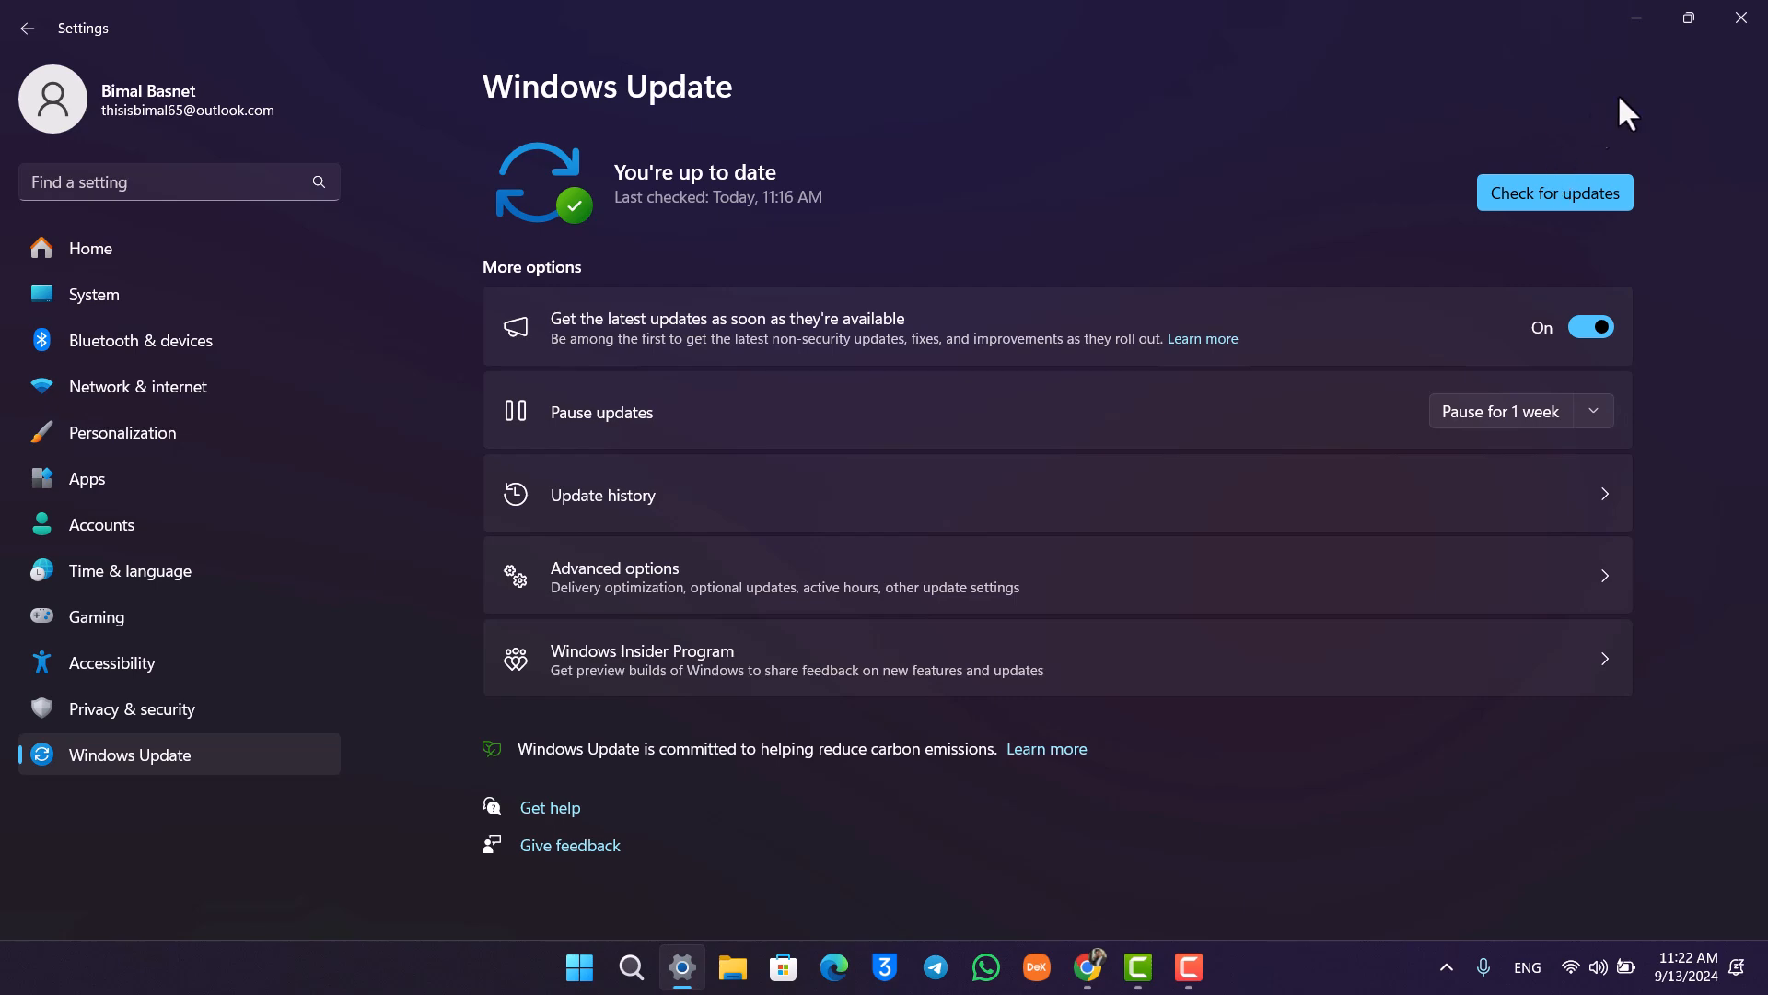
left_click(1740, 18)
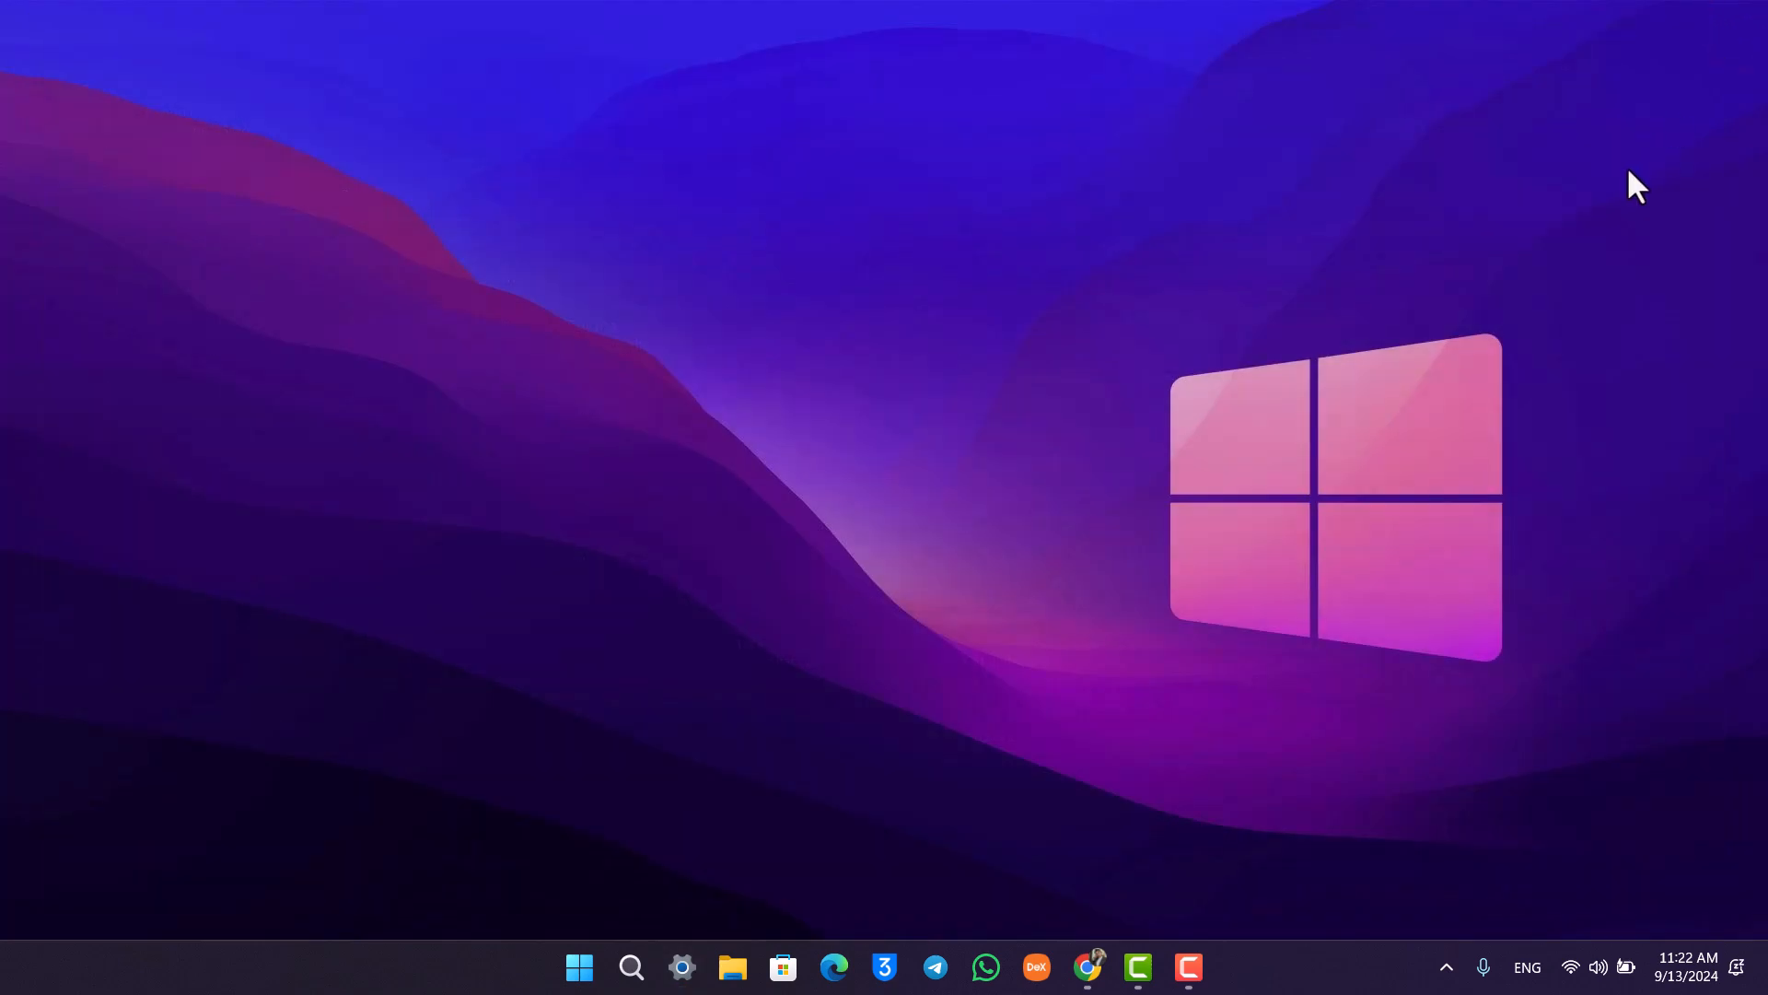
mouse_move(1430, 338)
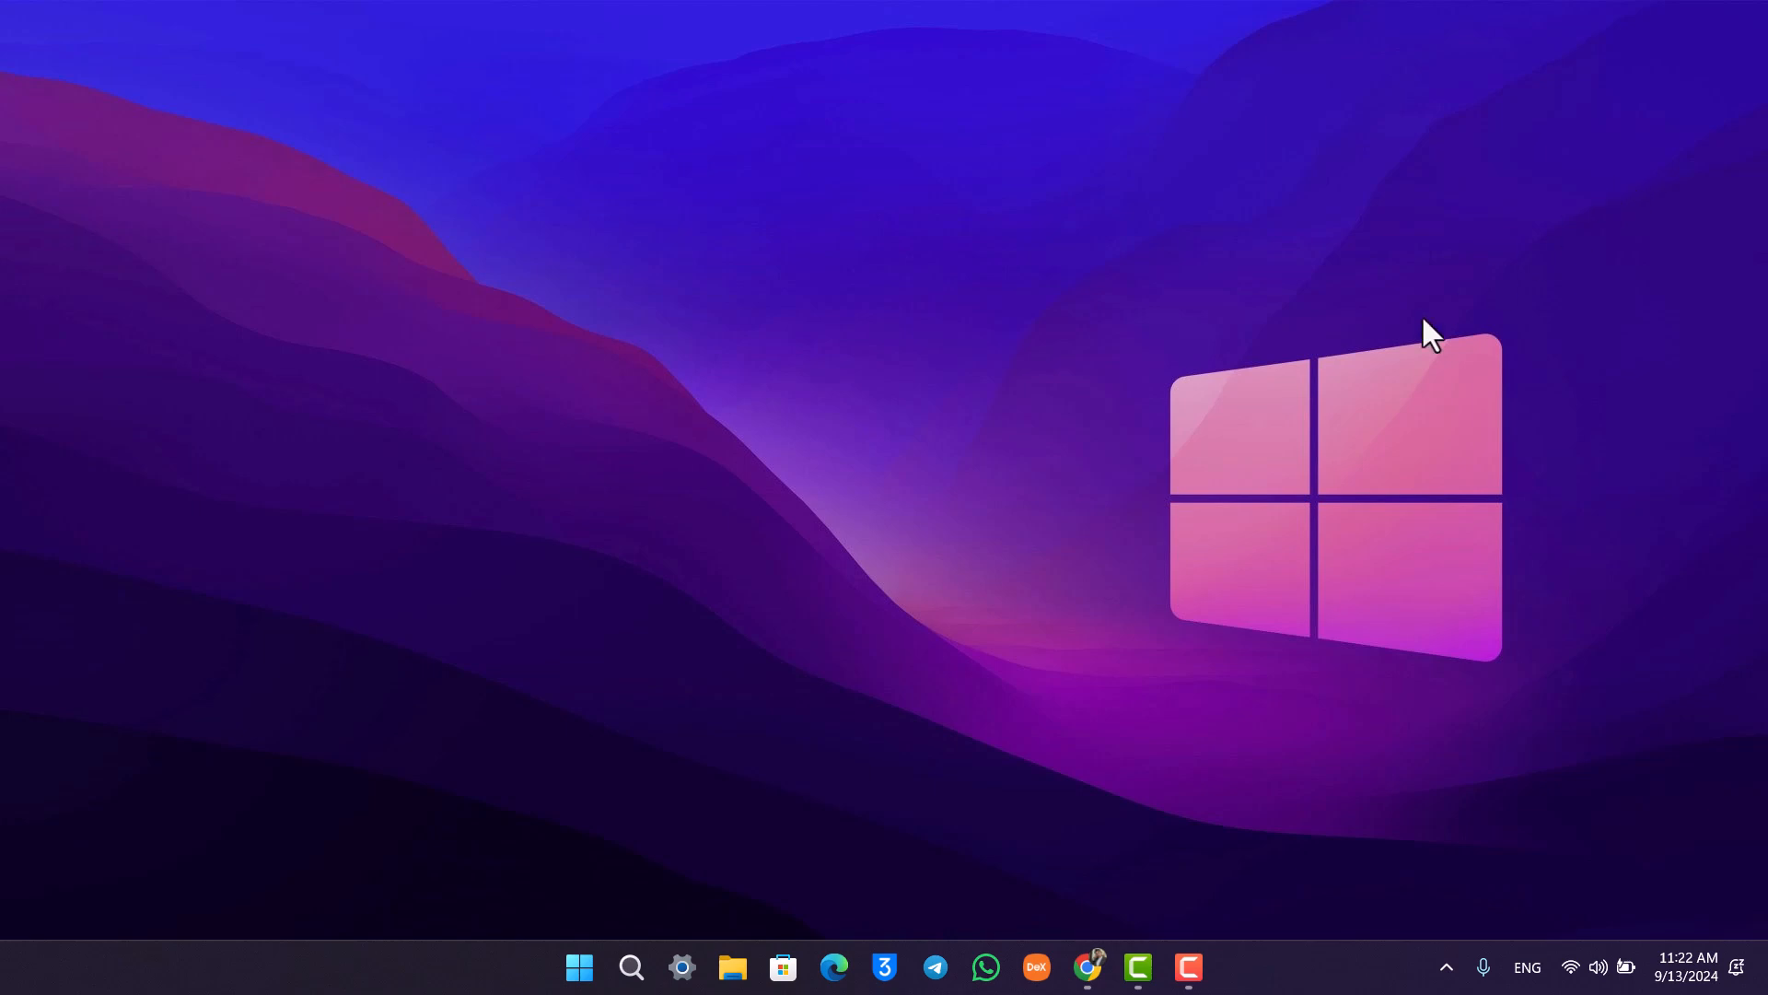
mouse_move(942, 803)
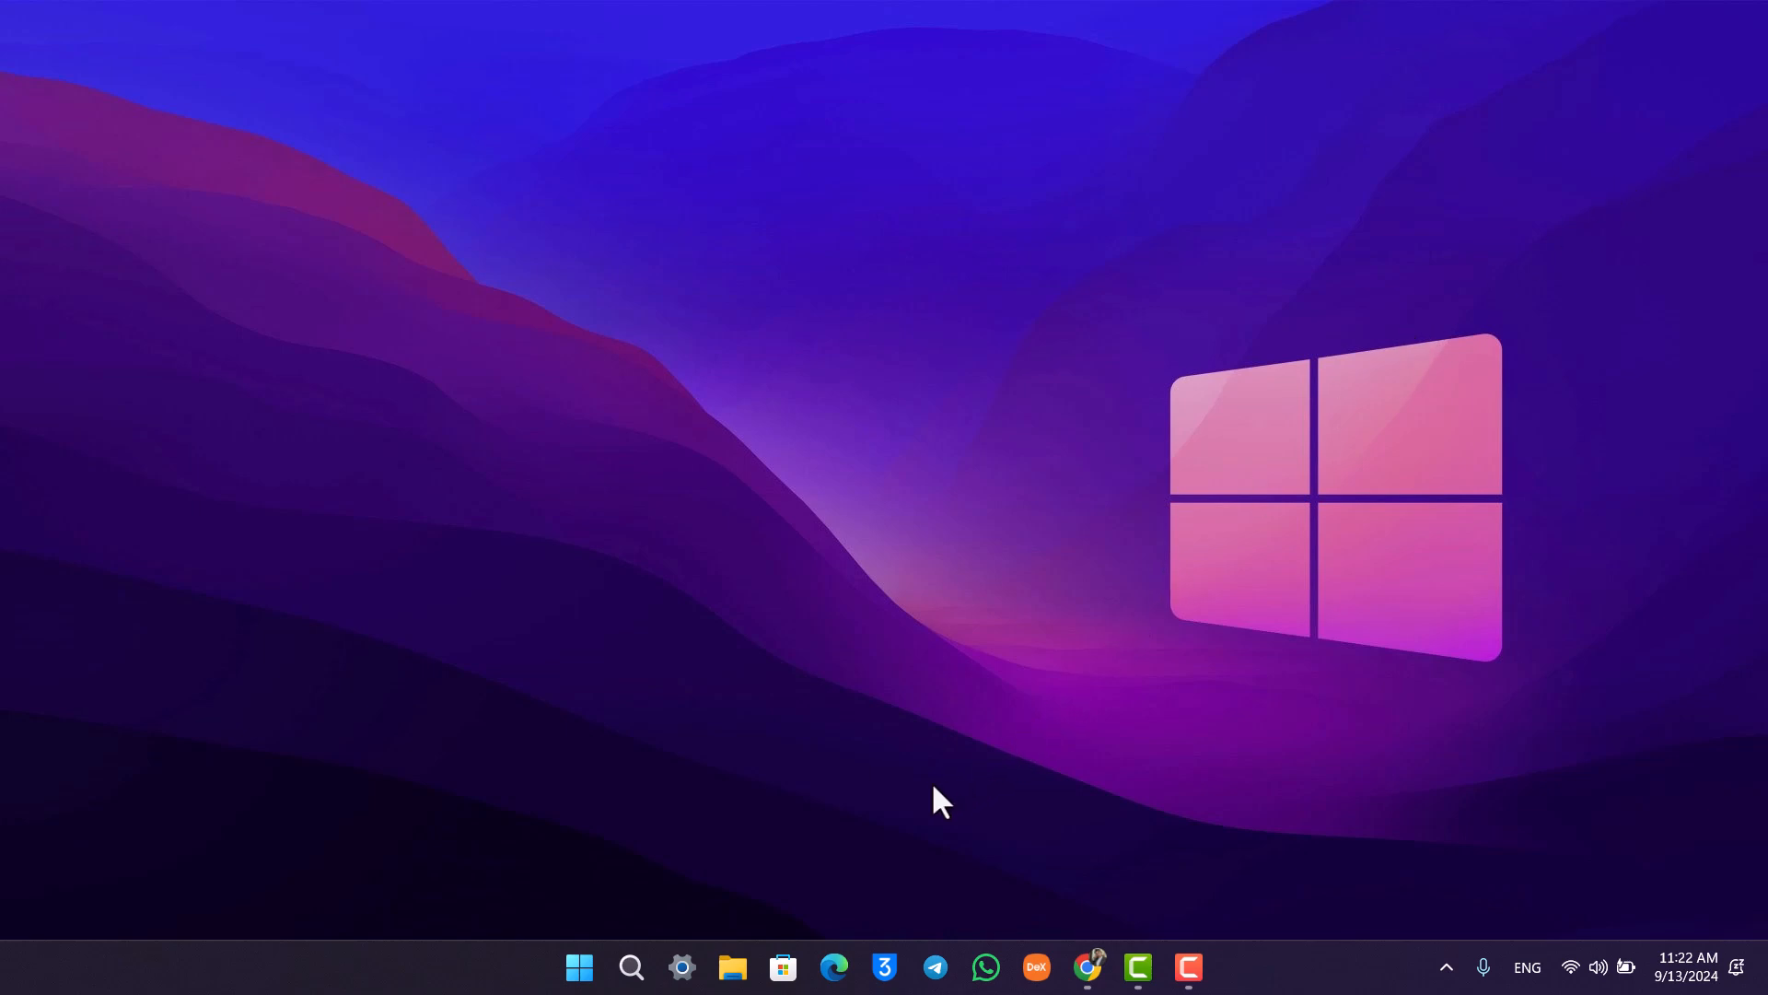